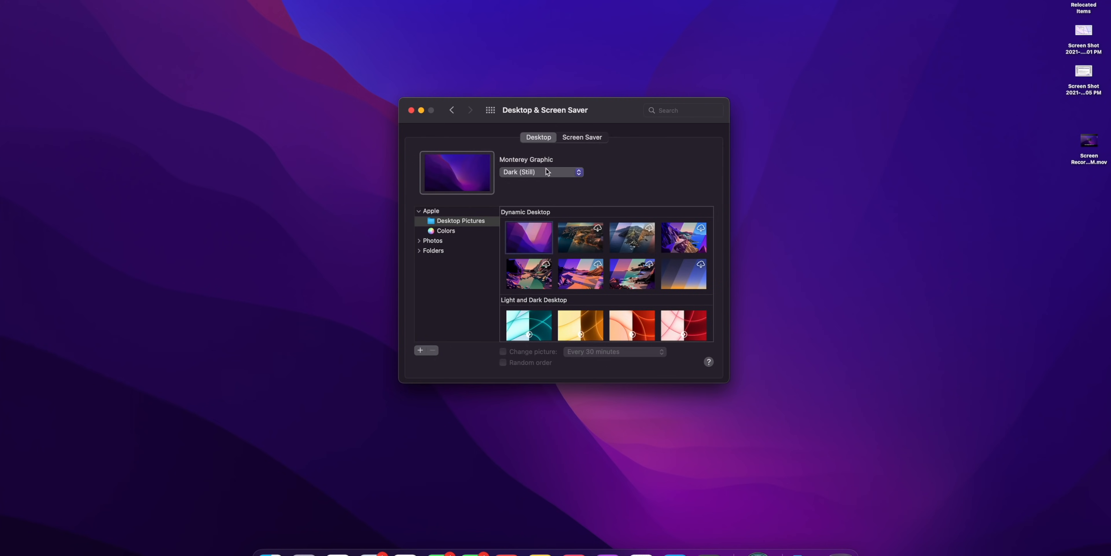
Set the Monterey Graphic wallpaper to Light (Still), then to Dynamic
left_click(541, 172)
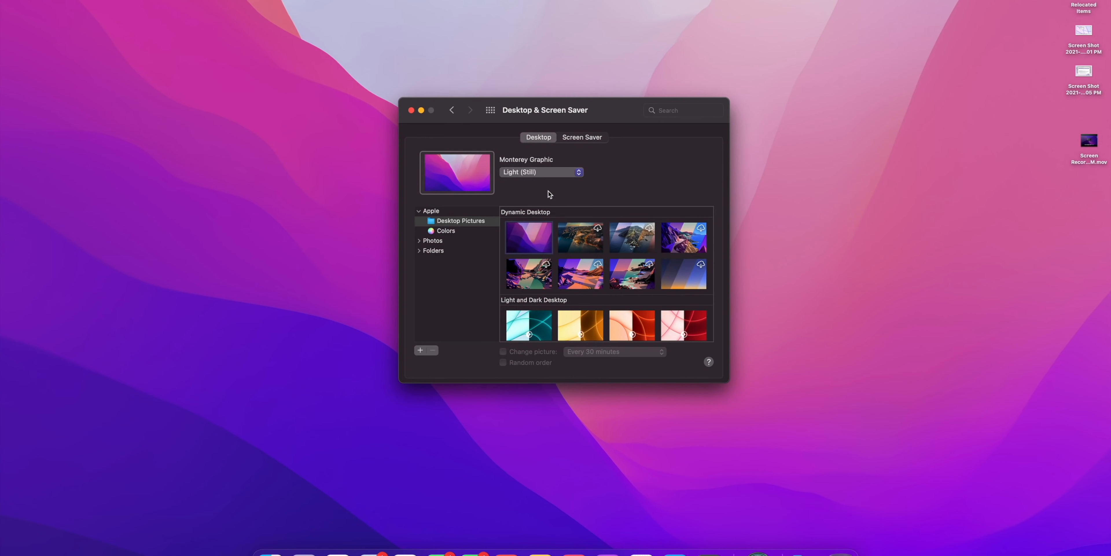
left_click(541, 172)
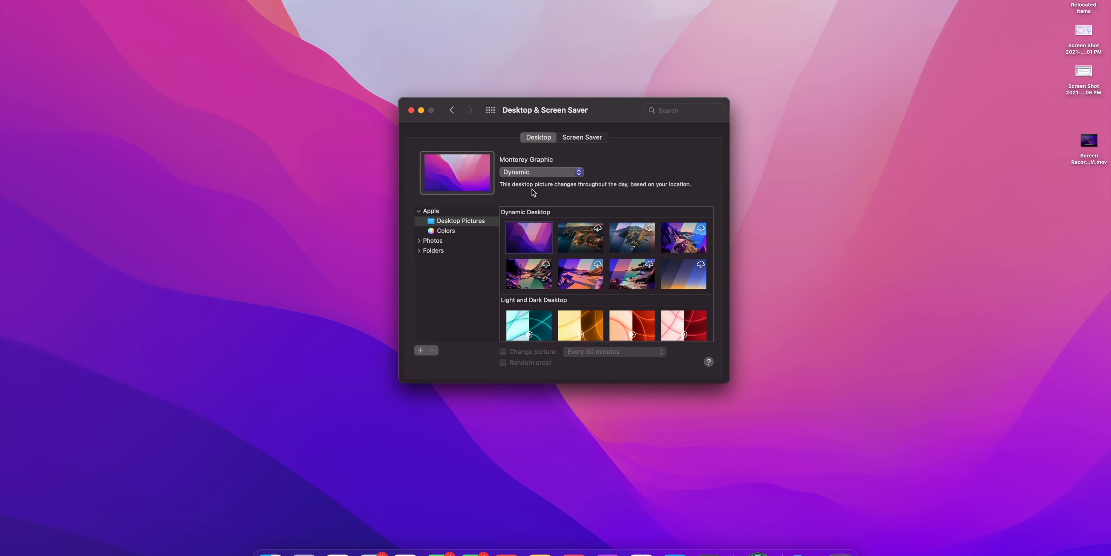